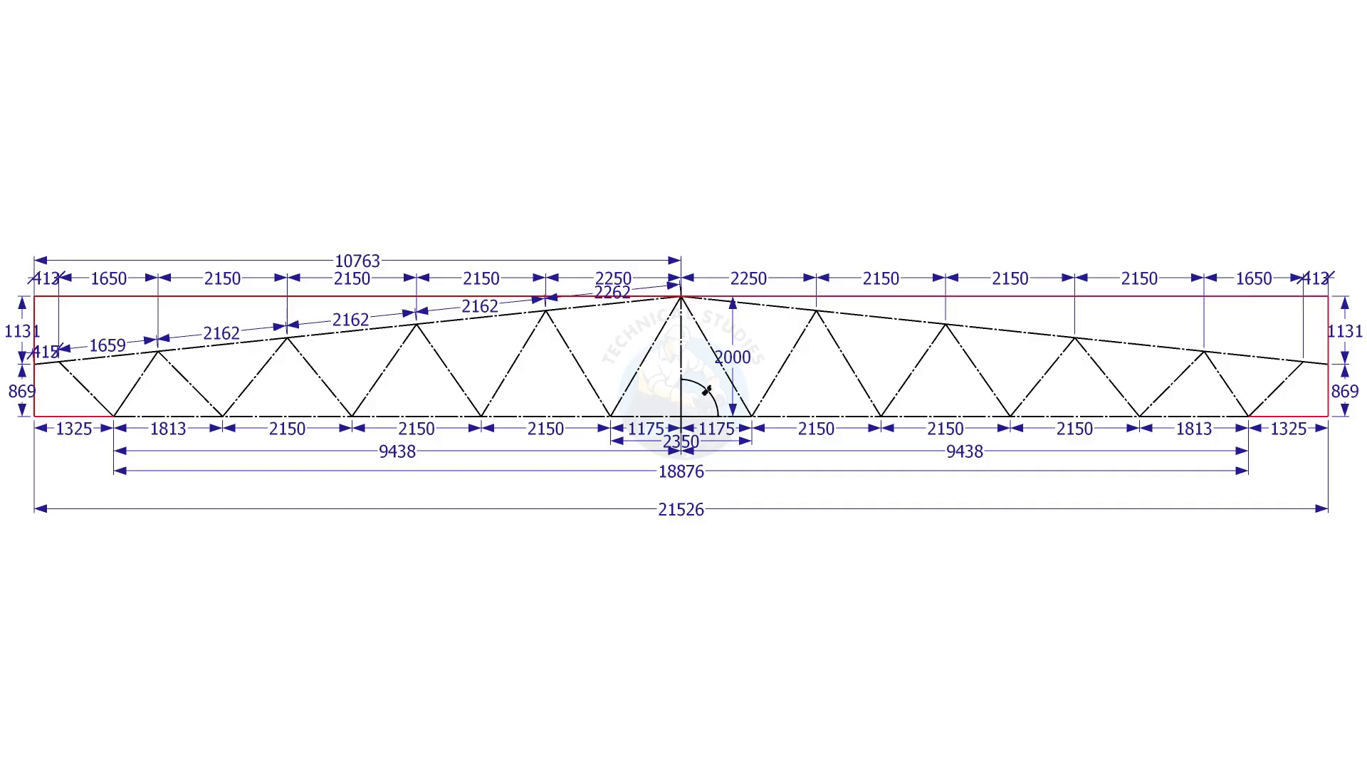
scroll(up, 3)
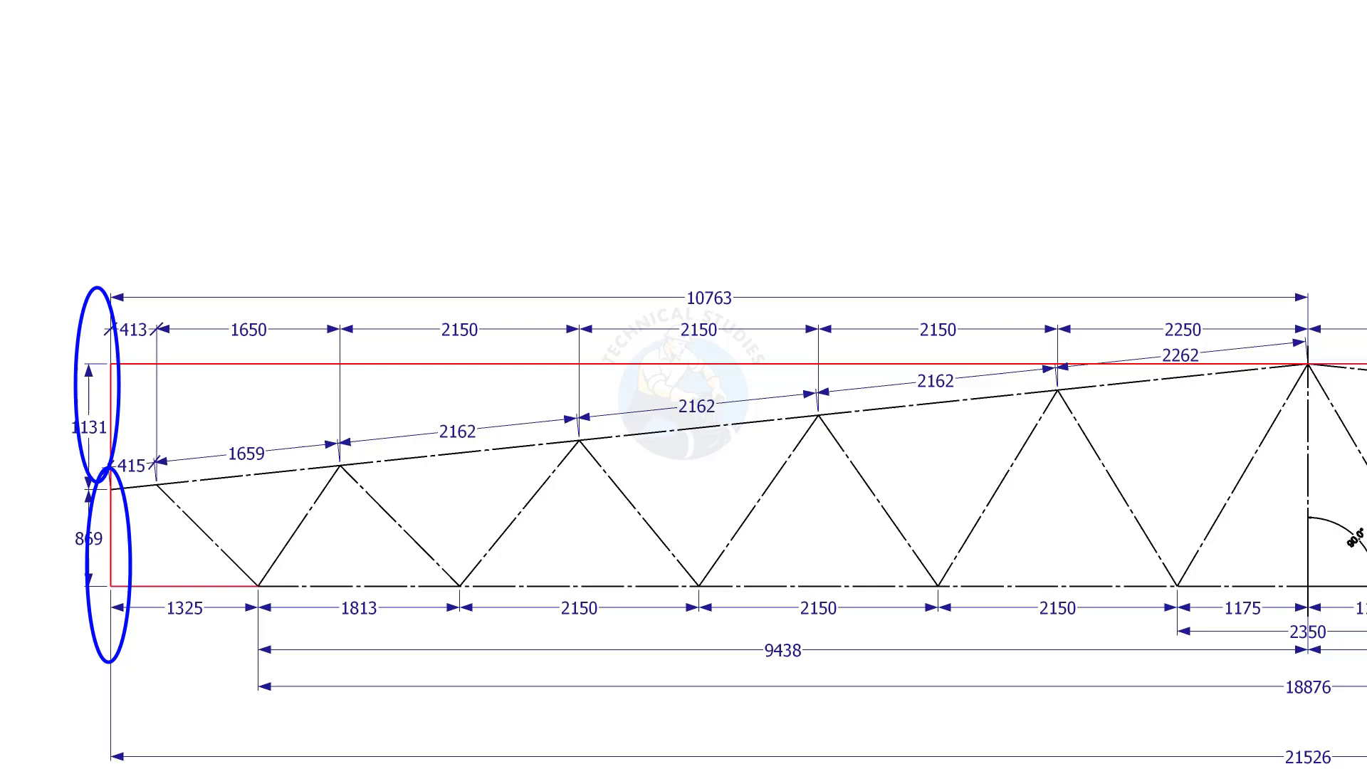
click(104, 484)
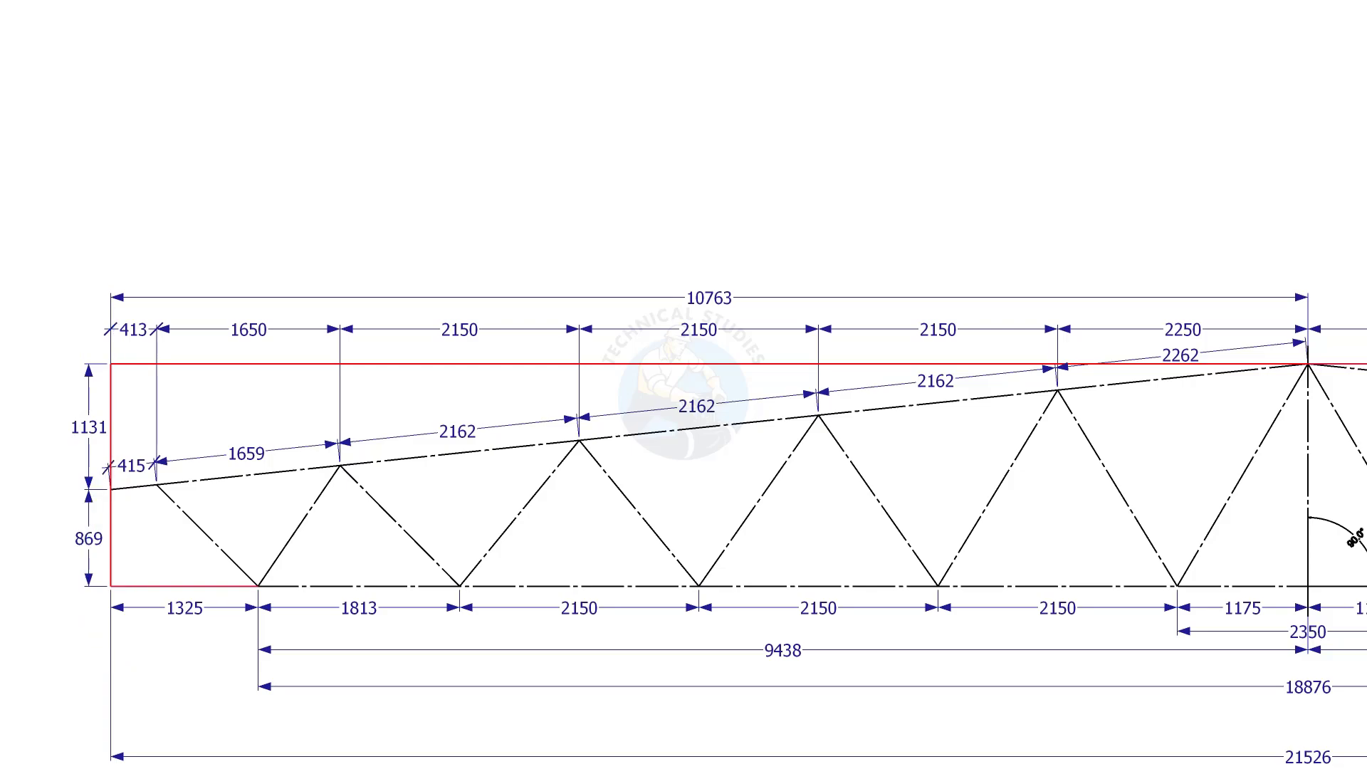